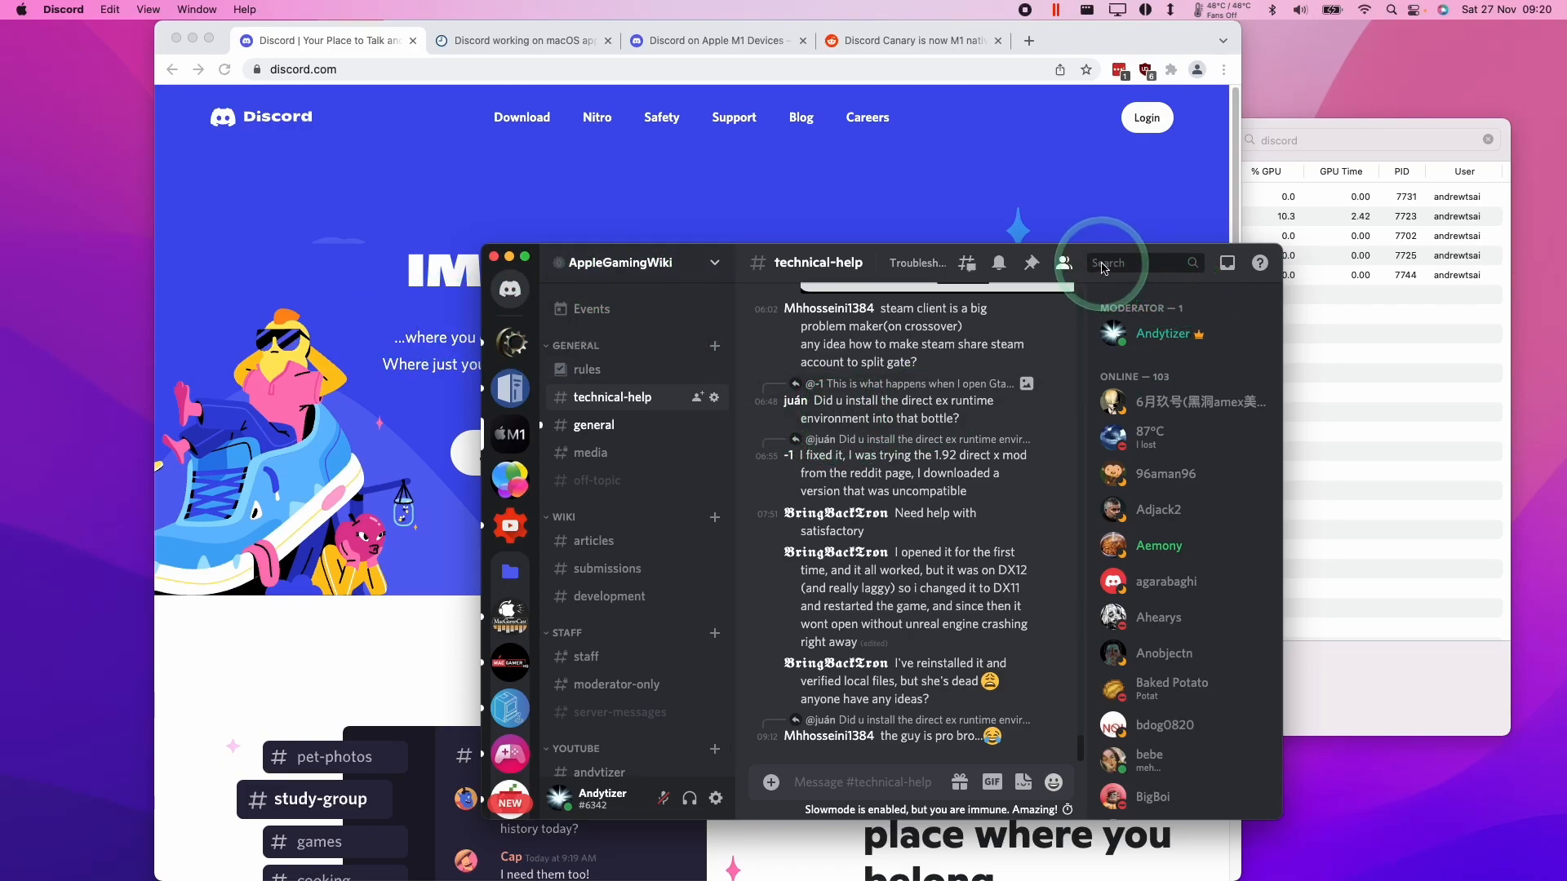
pyautogui.moveTo(1080, 260)
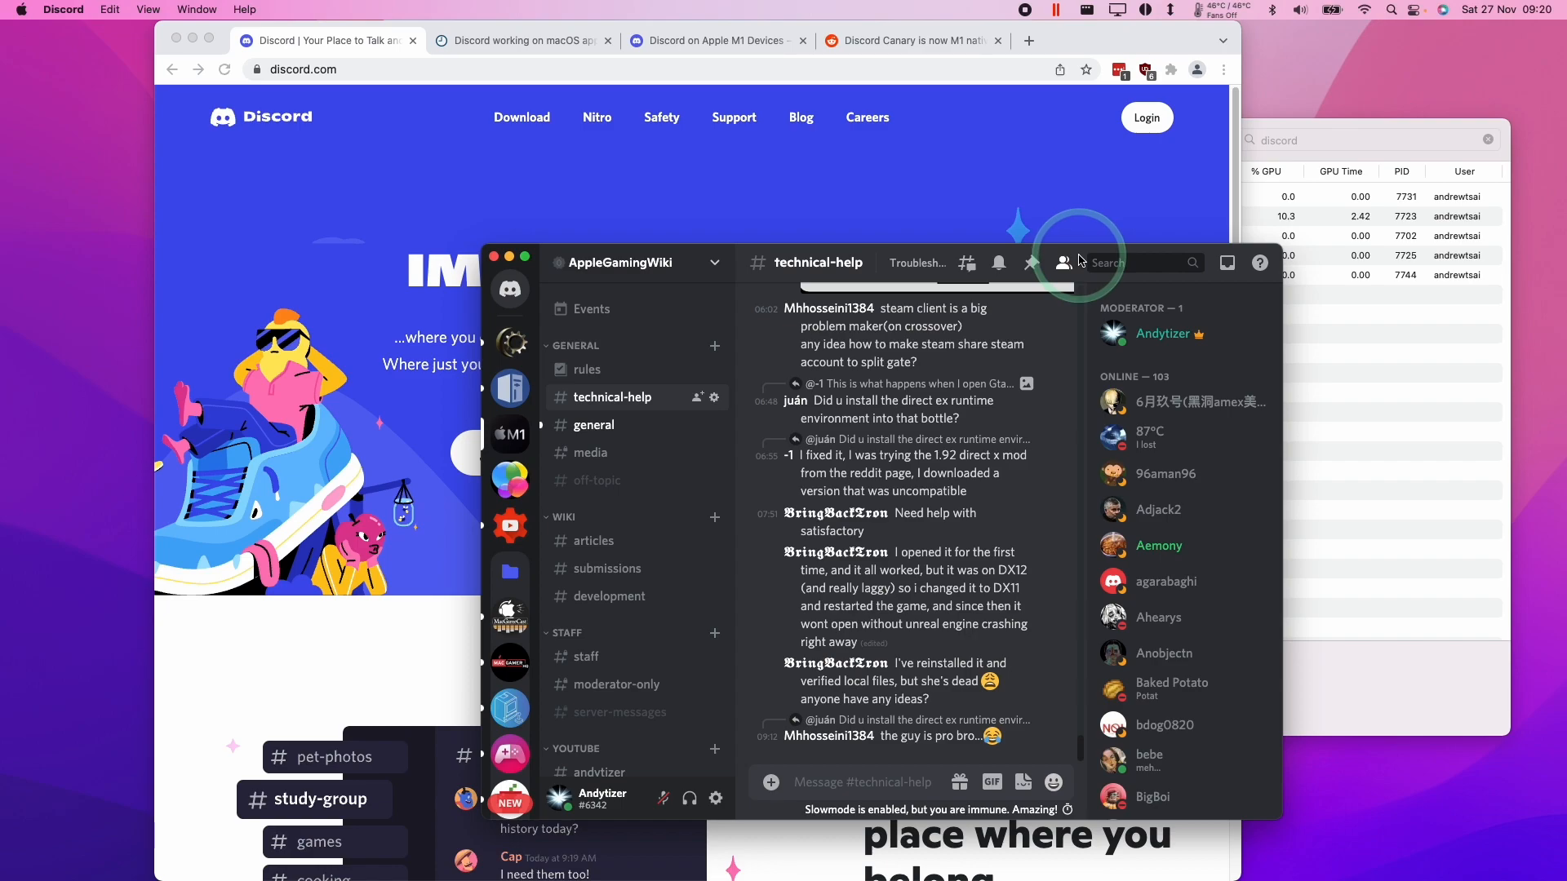
pyautogui.moveTo(1072, 281)
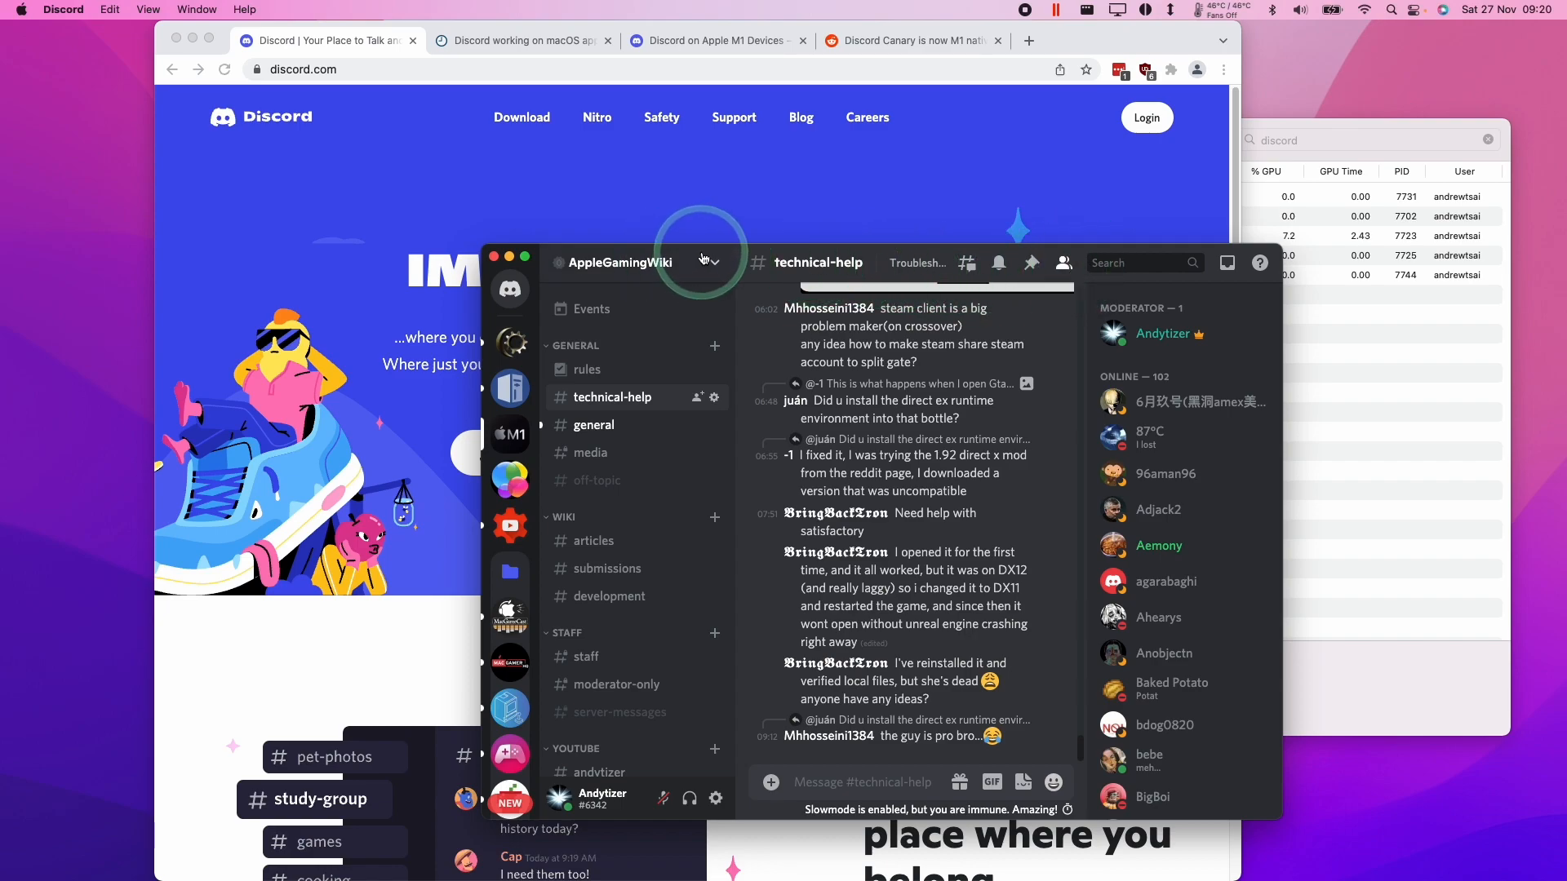
# Show the About Discord window from the Discord application menu.
pyautogui.click(65, 8)
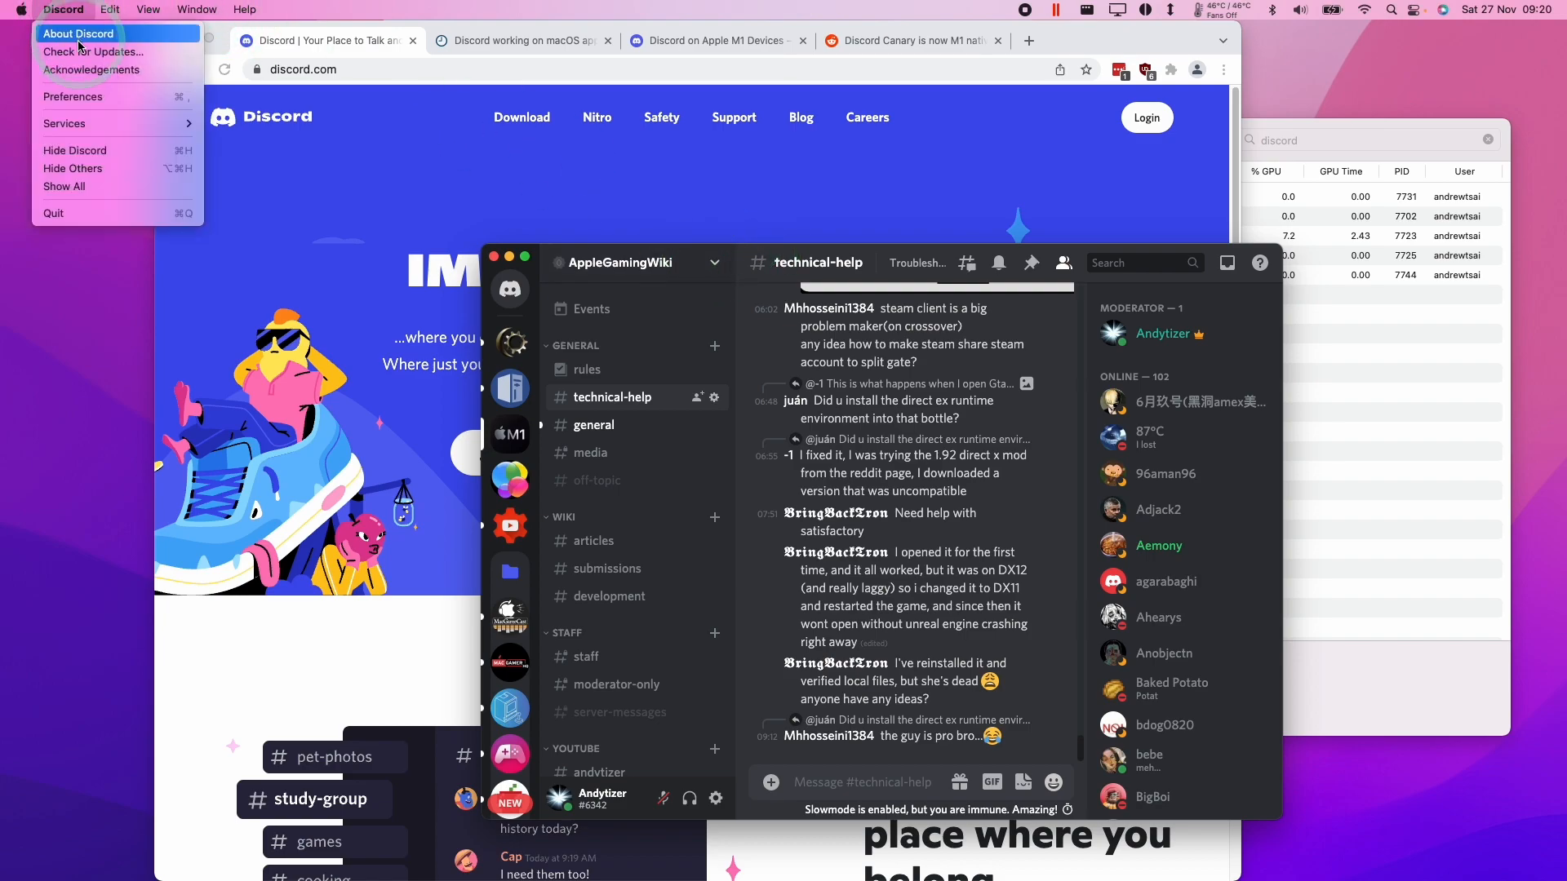
pyautogui.click(78, 32)
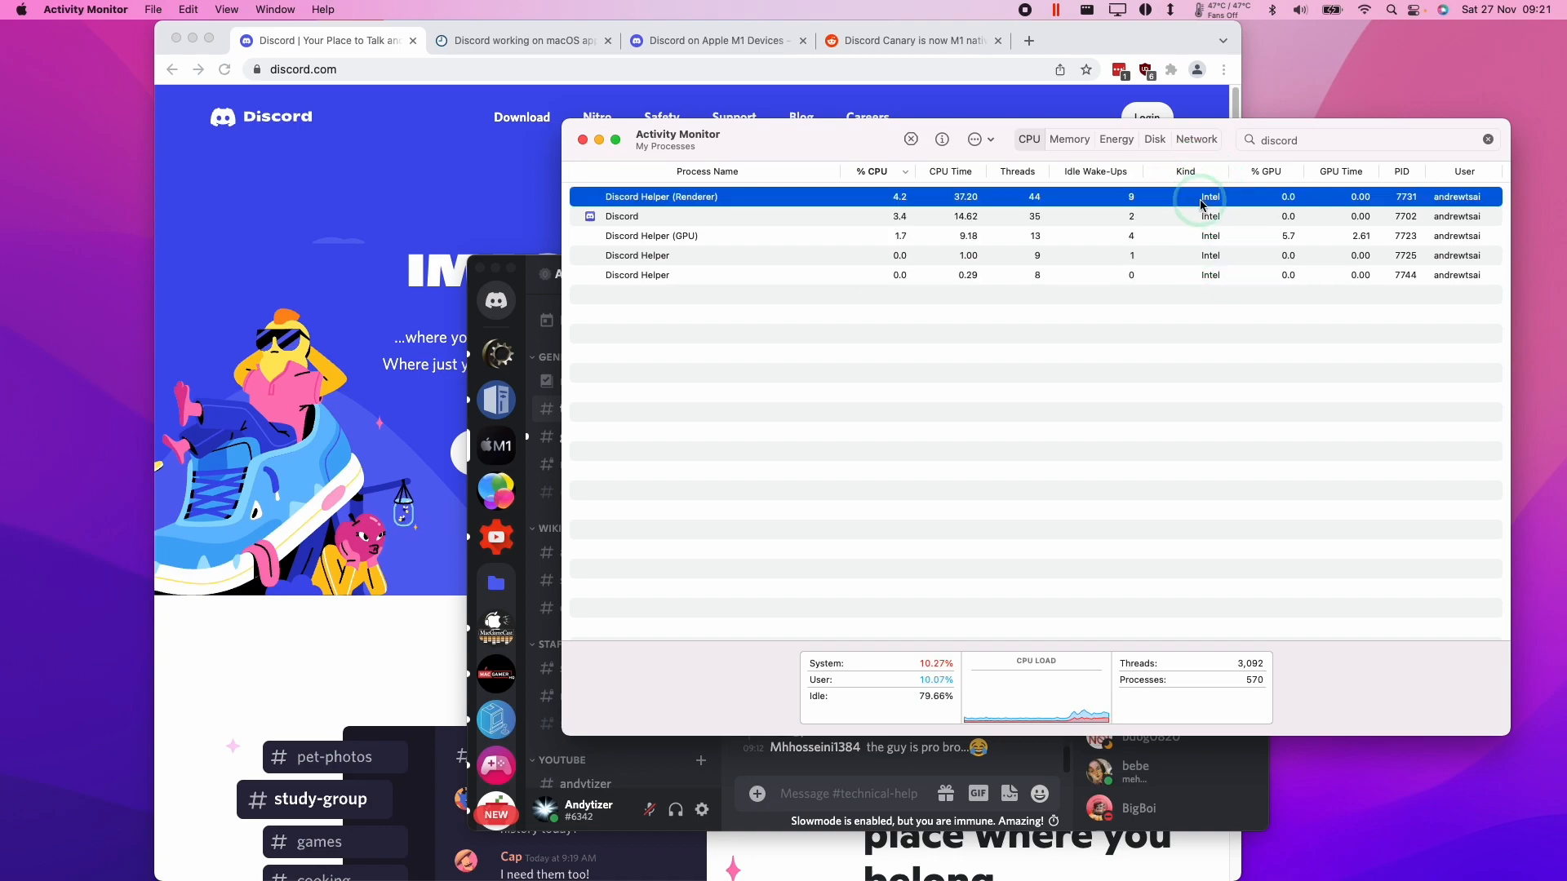
pyautogui.moveTo(522, 279)
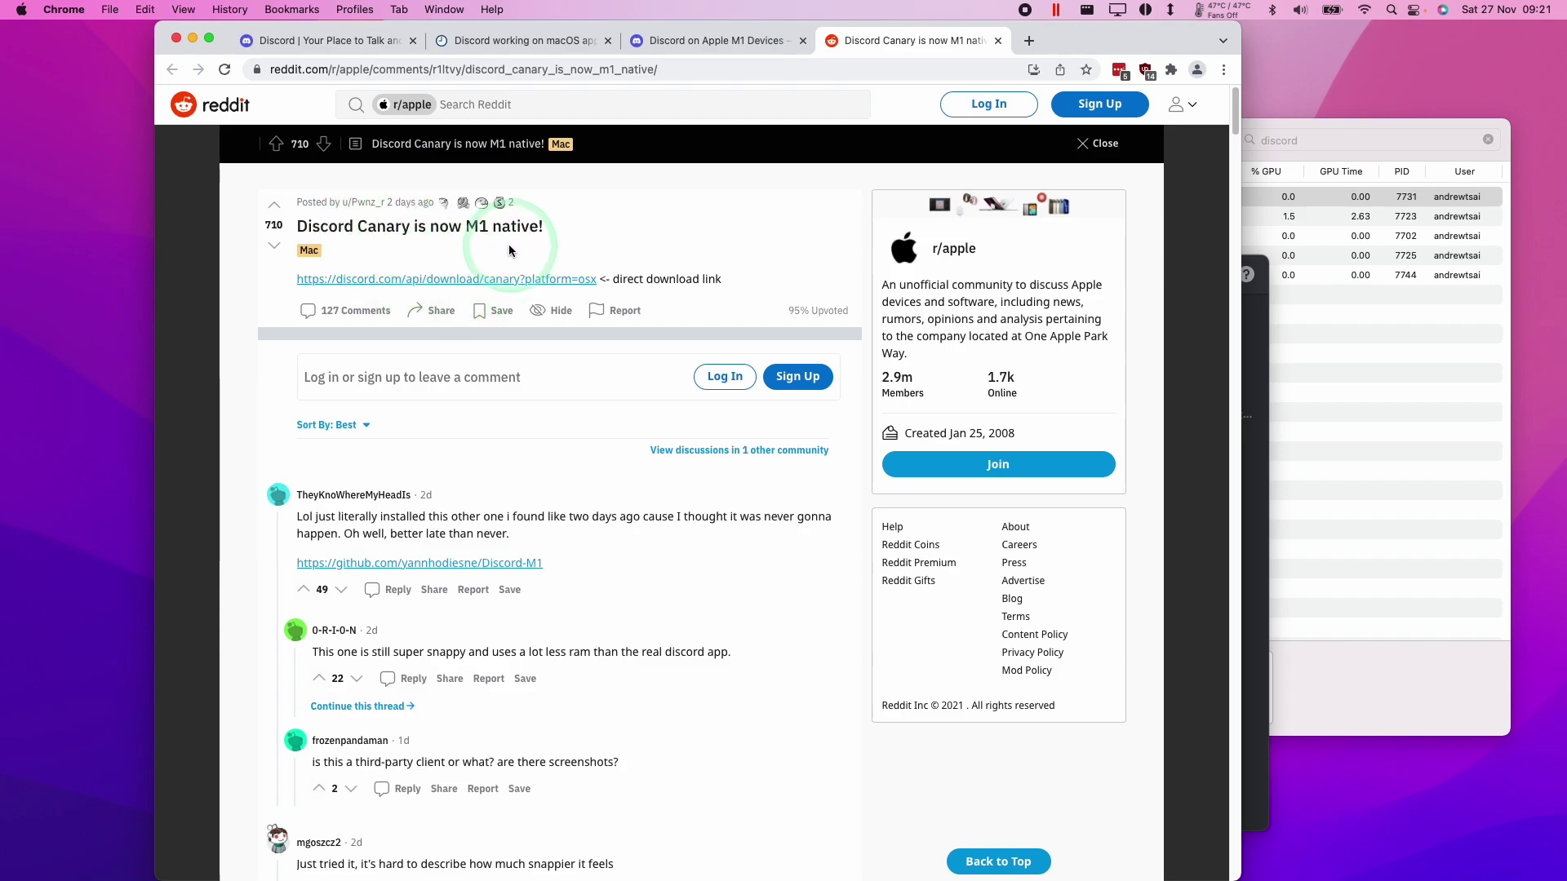
pyautogui.moveTo(441, 127)
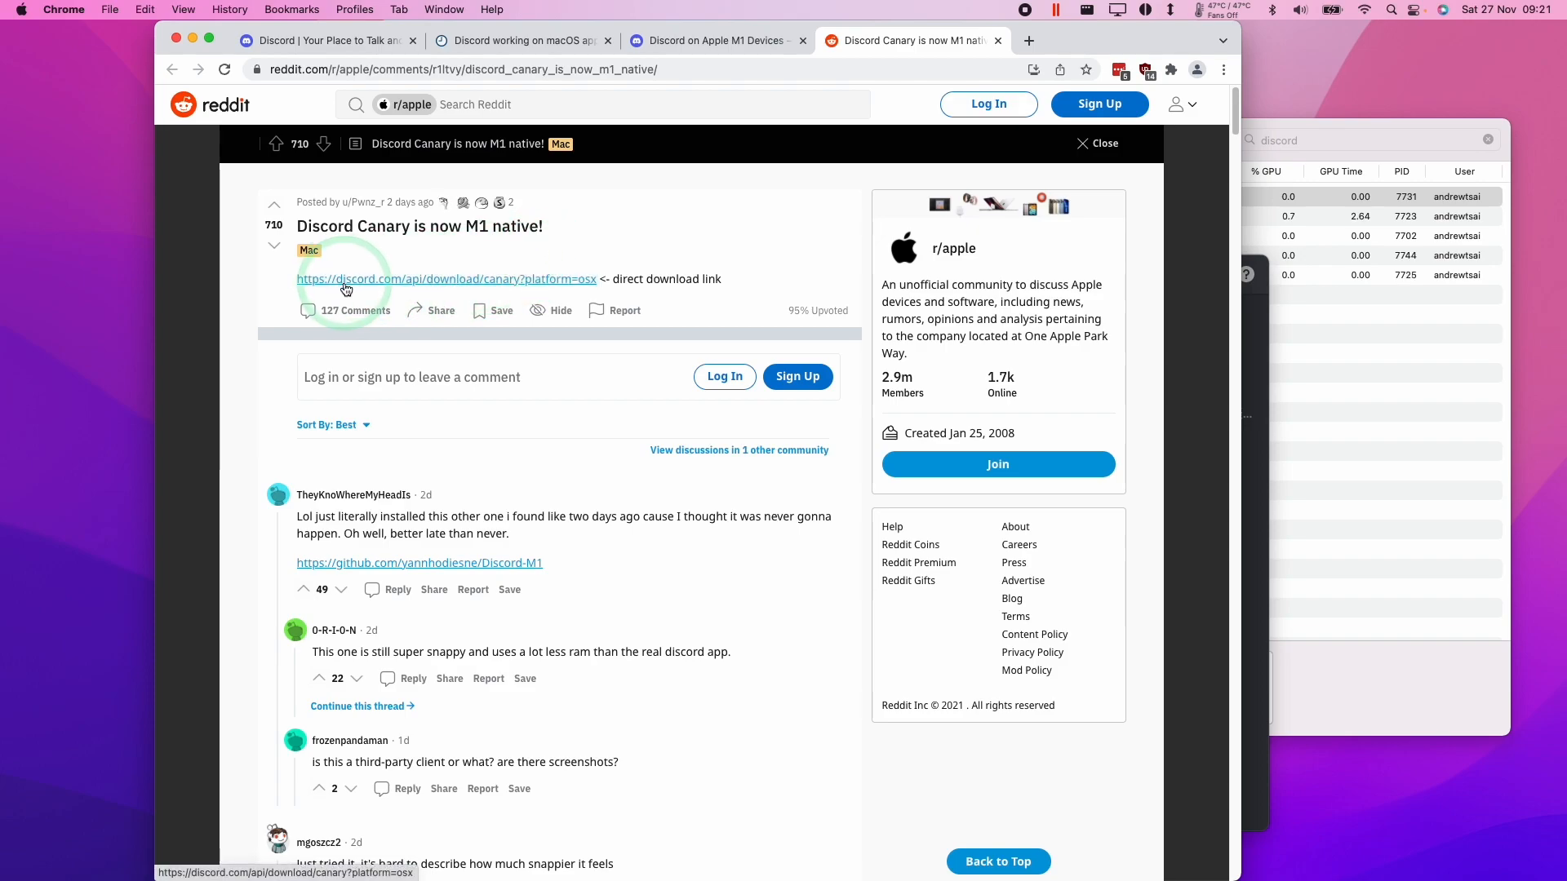
pyautogui.moveTo(441, 285)
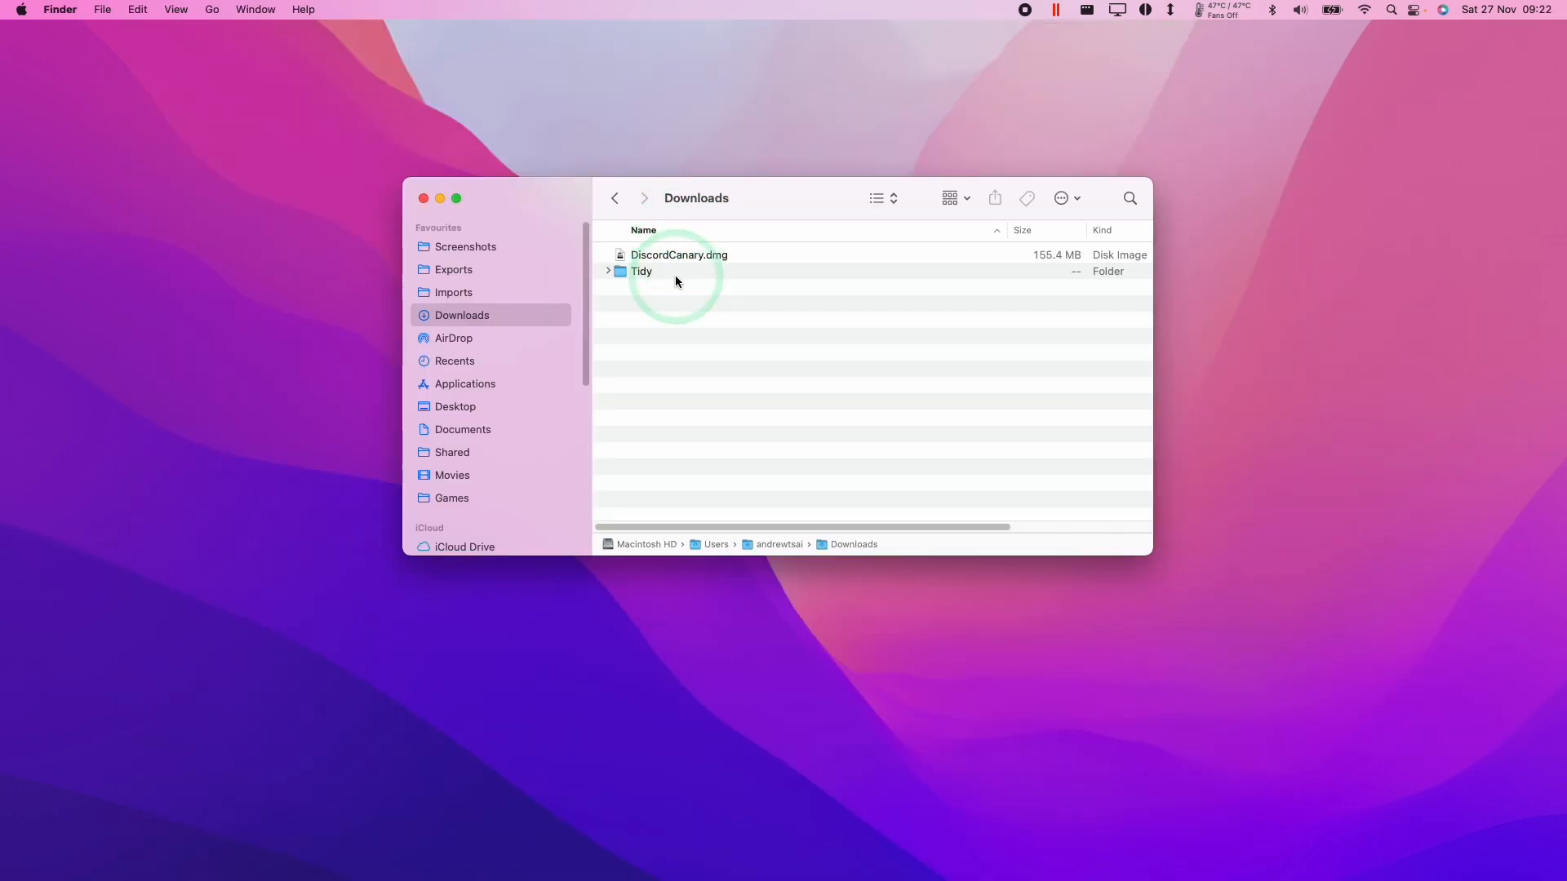
# Mount DiscordCanary.dmg from Downloads and copy Discord Canary into Applications.
pyautogui.click(679, 255)
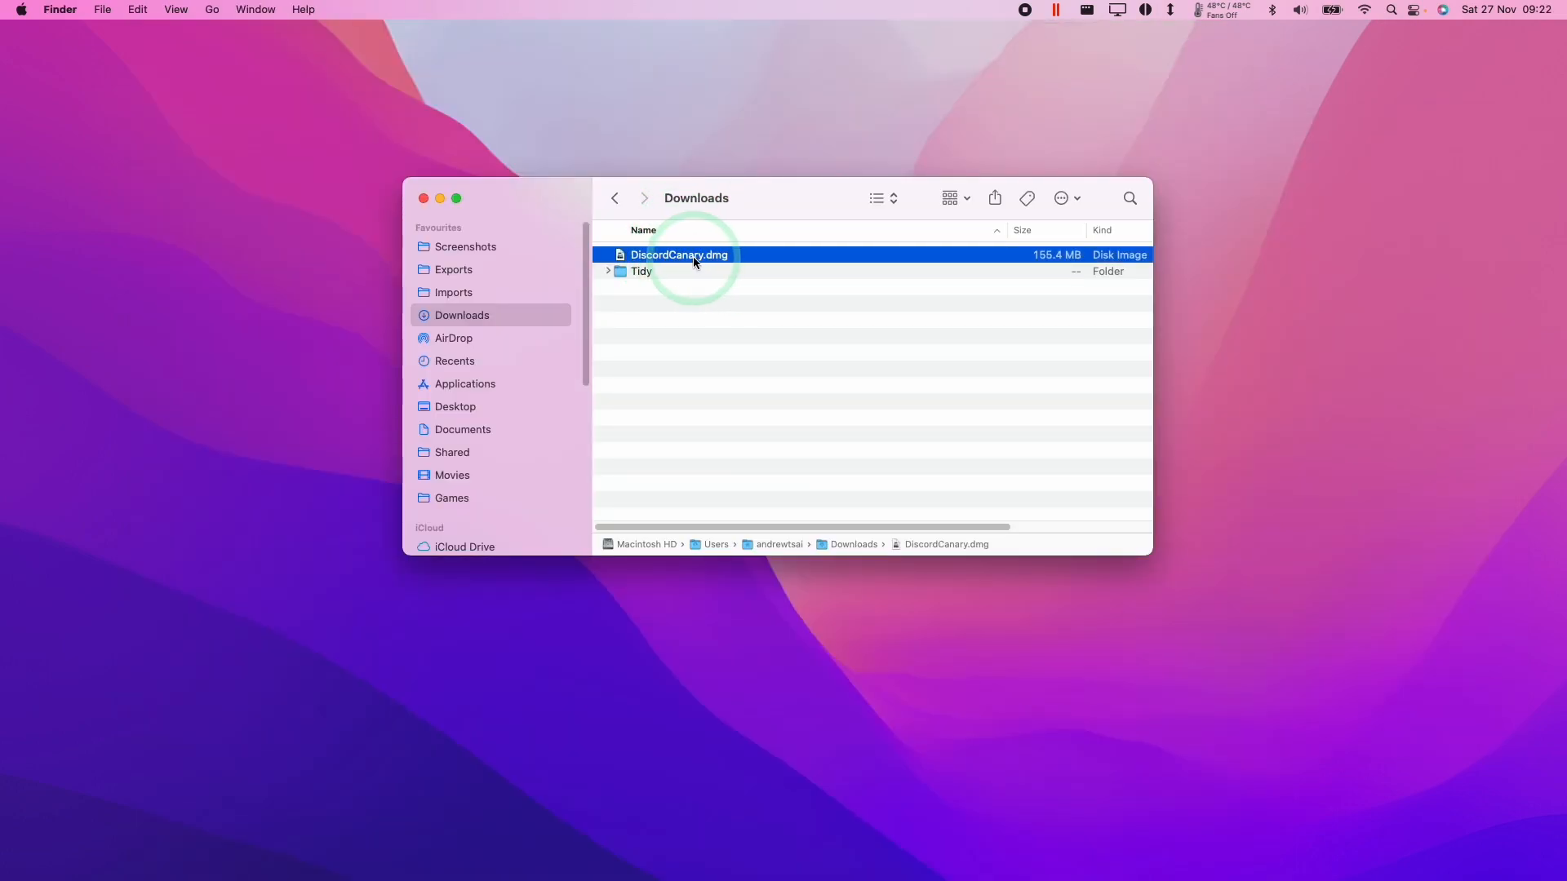
pyautogui.doubleClick(679, 255)
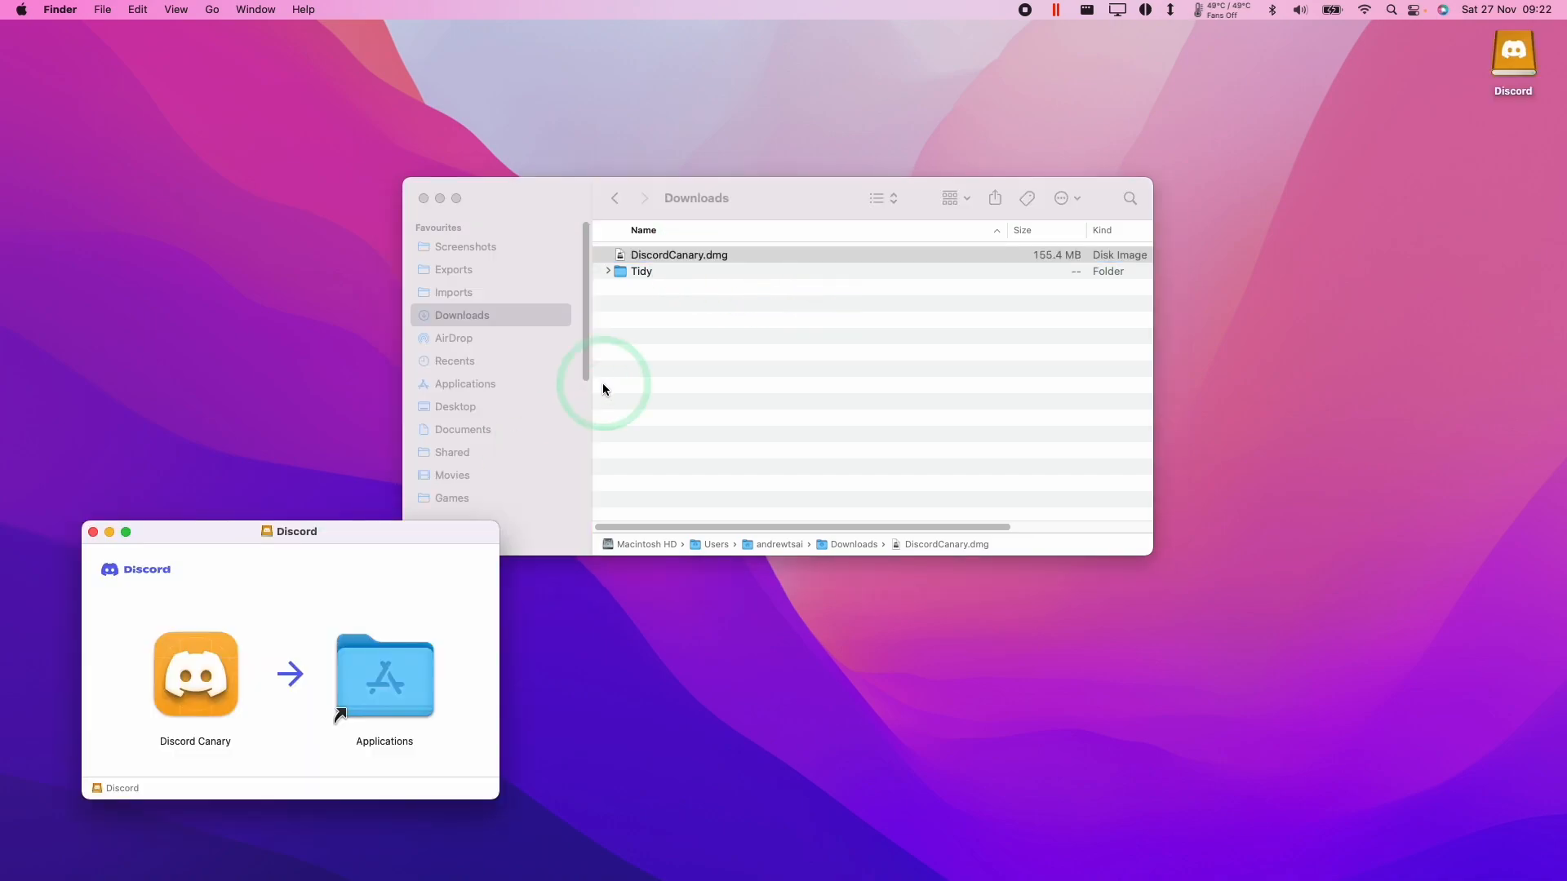
pyautogui.moveTo(292, 530); pyautogui.dragTo(573, 417)
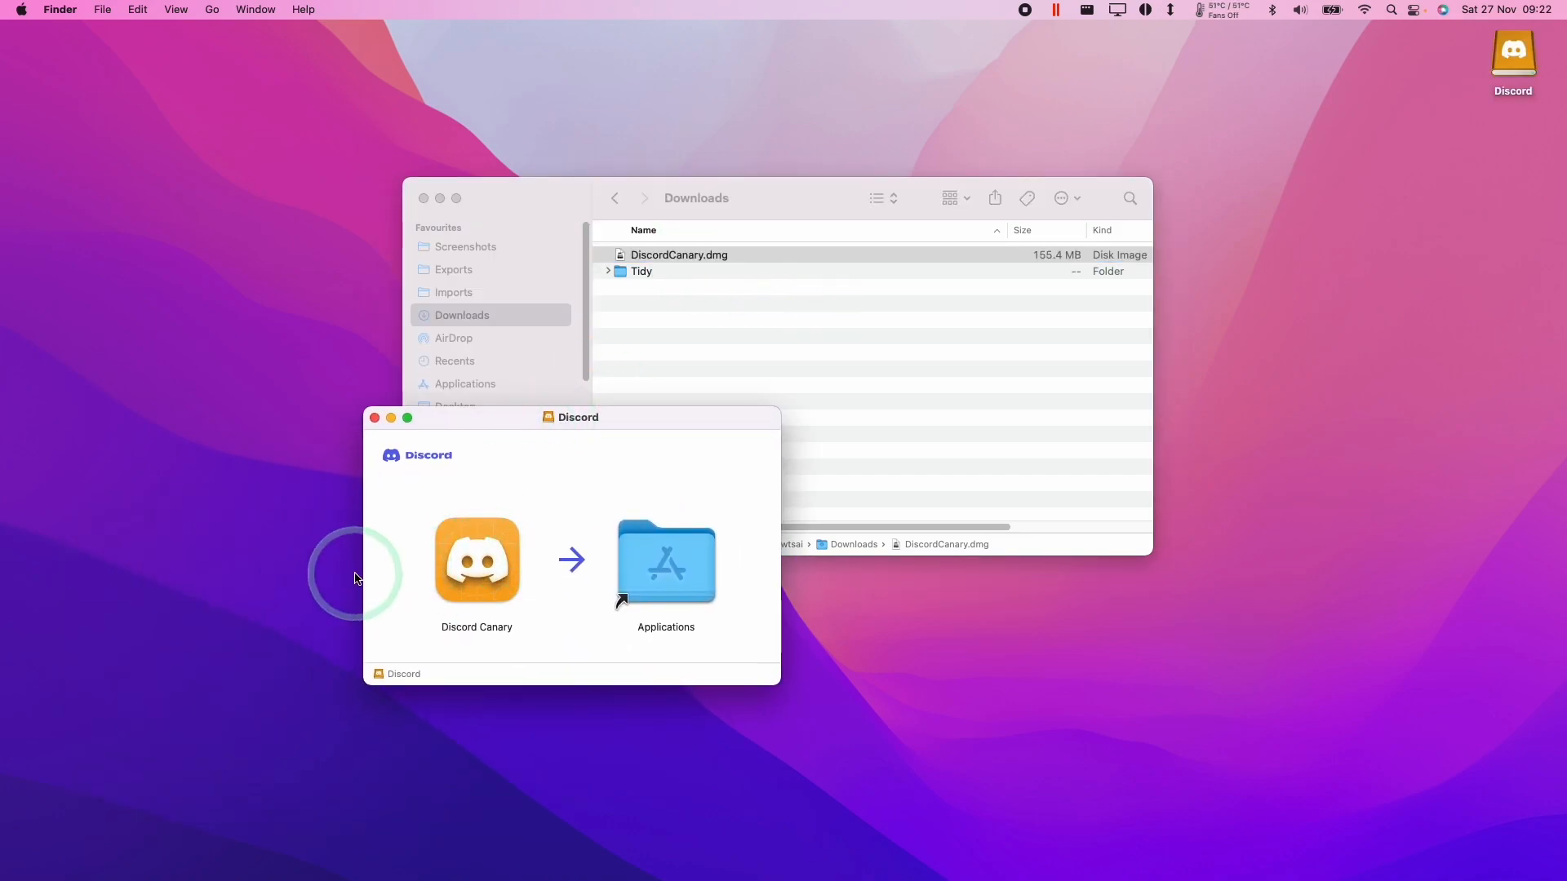
pyautogui.click(476, 560)
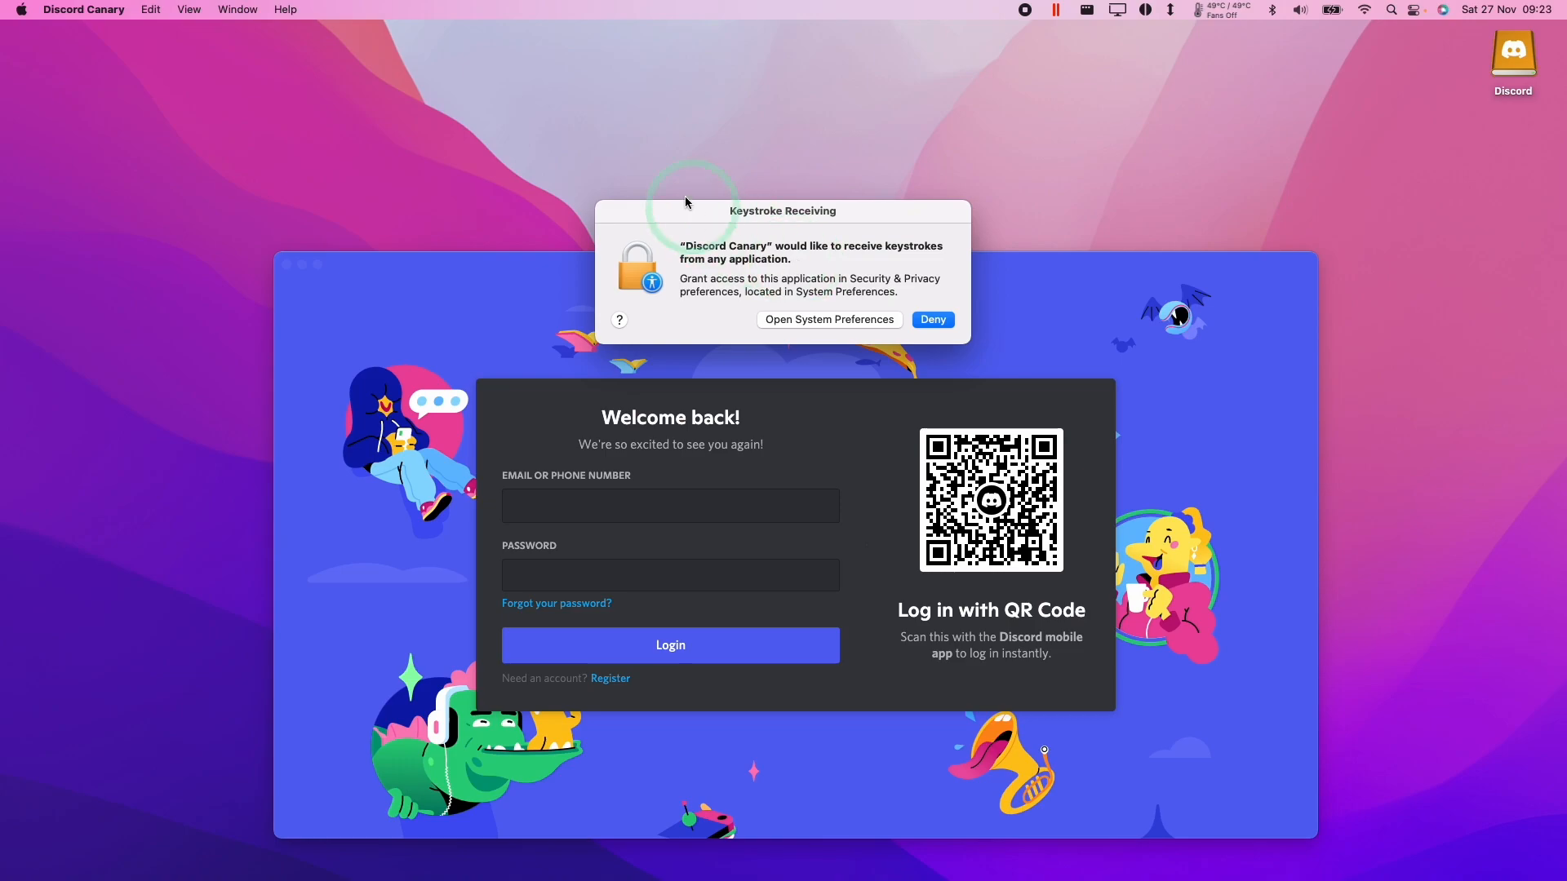
pyautogui.moveTo(861, 328)
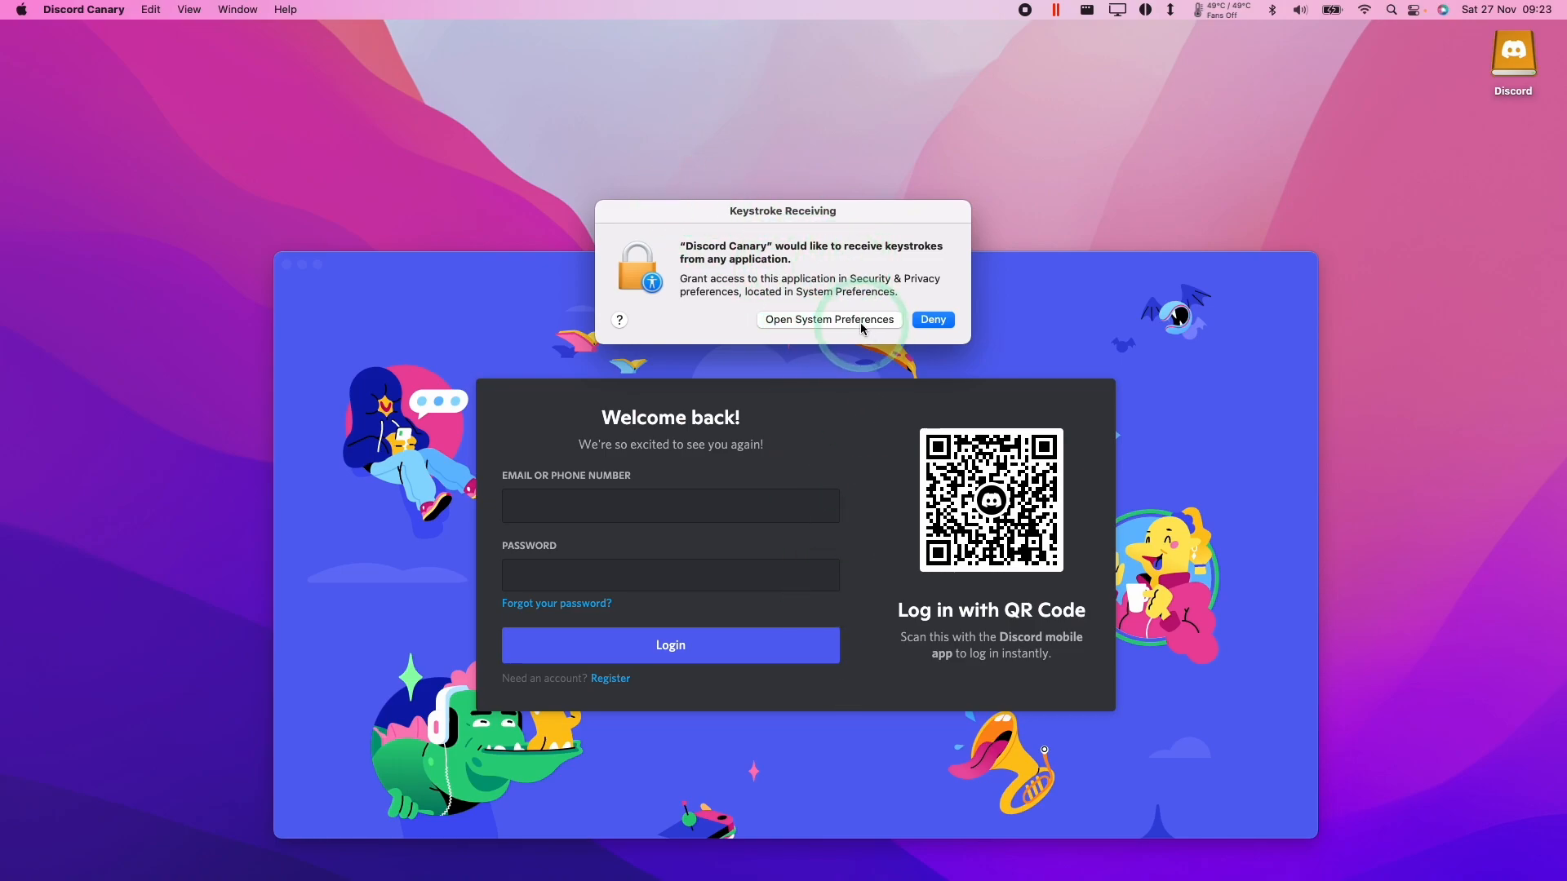
# Go to System Preferences from the Keystroke Receiving alert.
pyautogui.click(827, 319)
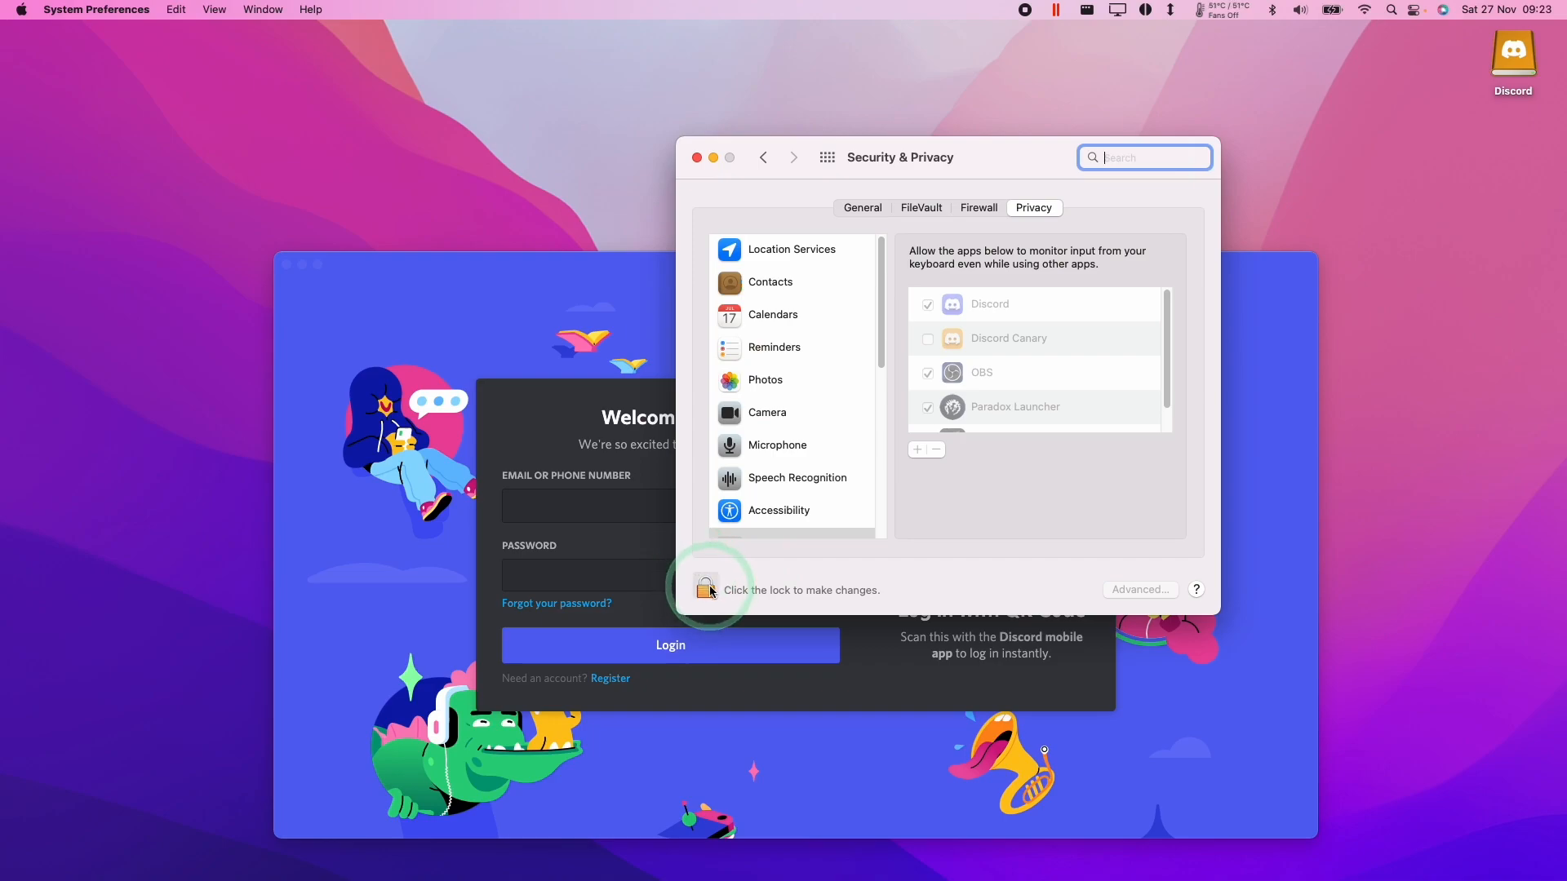
# Unlock Security & Privacy with the password and tick Discord Canary for keyboard monitoring.
pyautogui.click(705, 591)
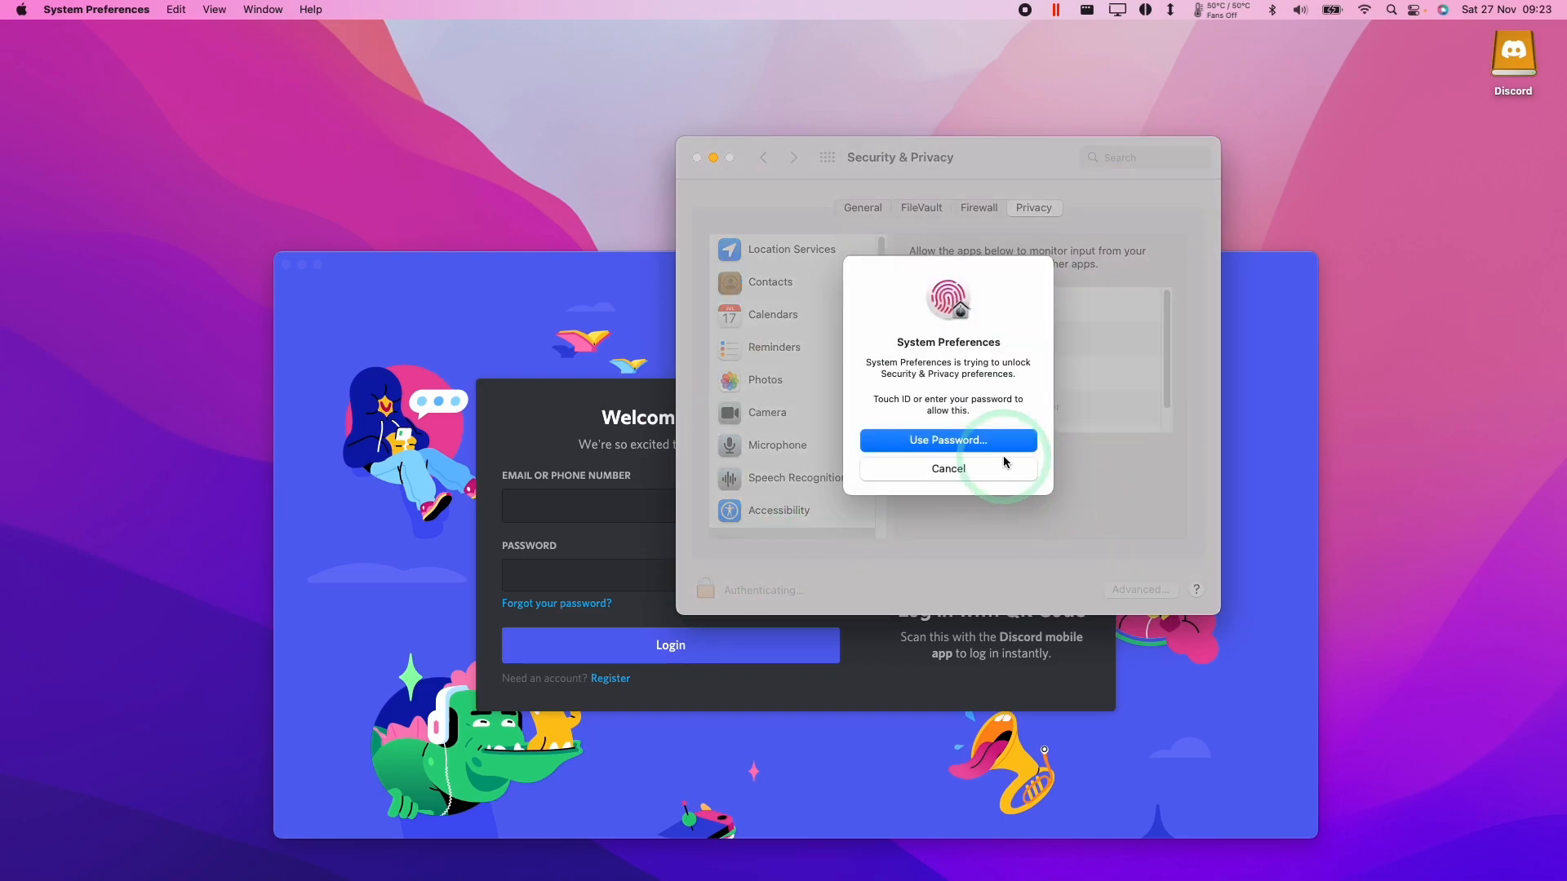
pyautogui.click(948, 440)
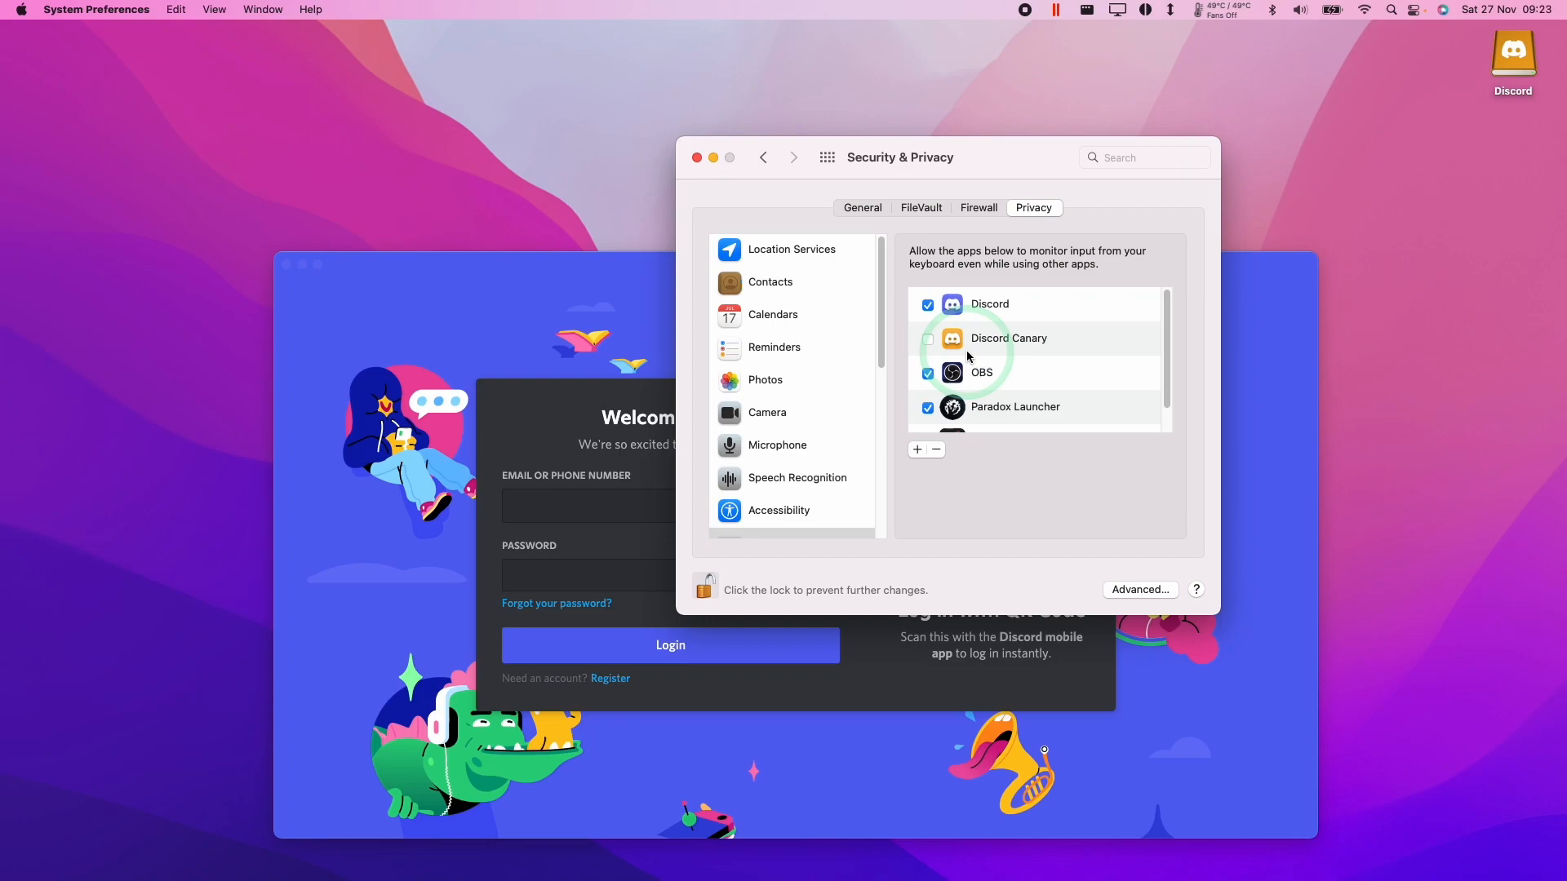
pyautogui.click(927, 340)
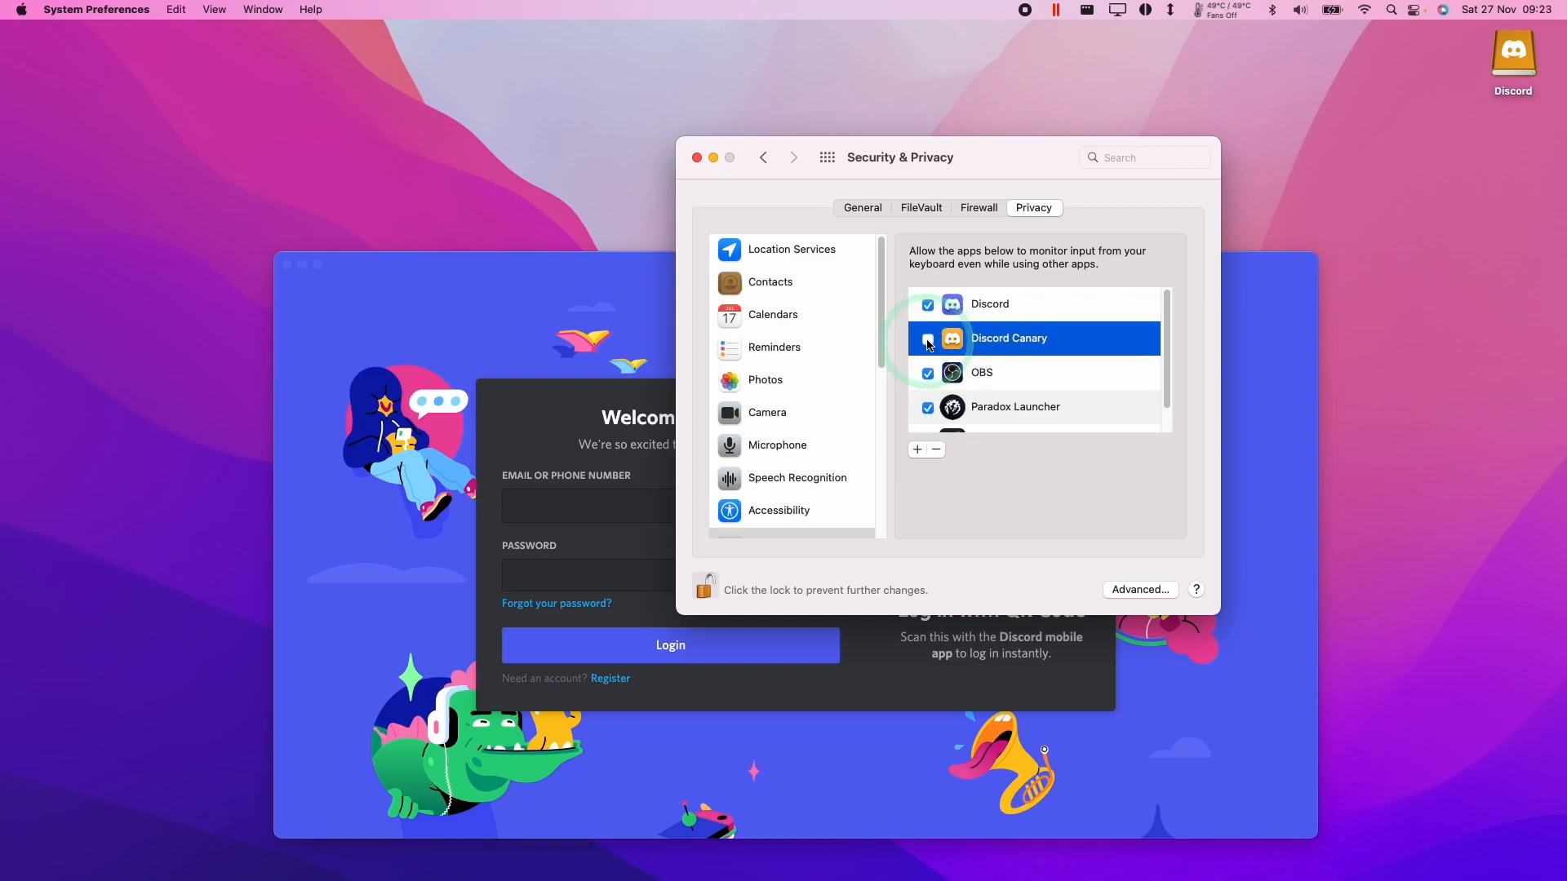
pyautogui.click(927, 338)
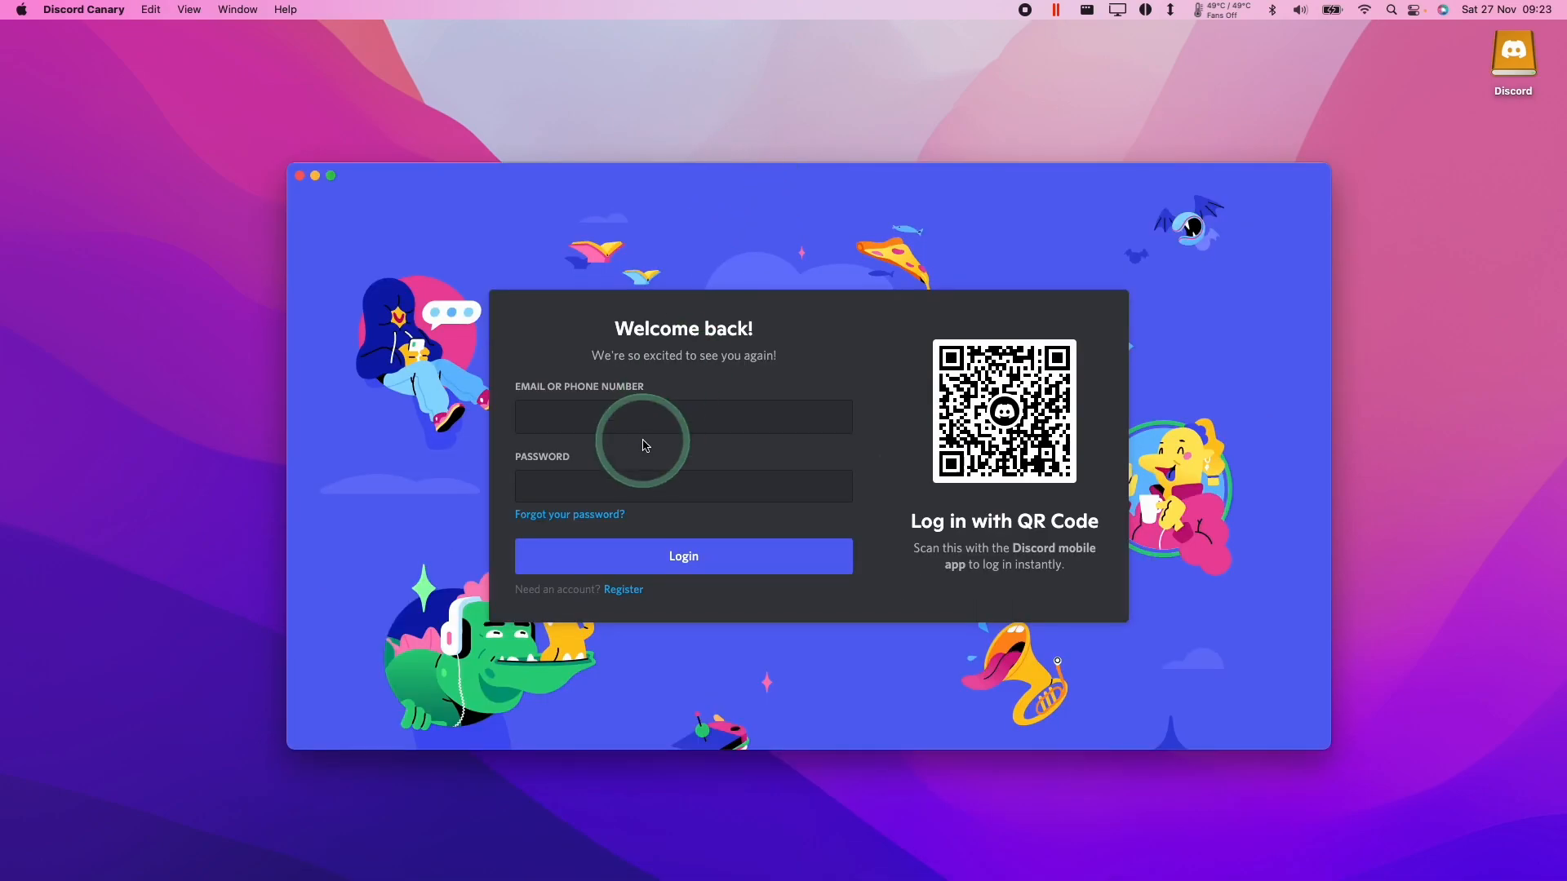
# Focus the Email or Phone Number field on the Welcome back screen.
pyautogui.click(646, 417)
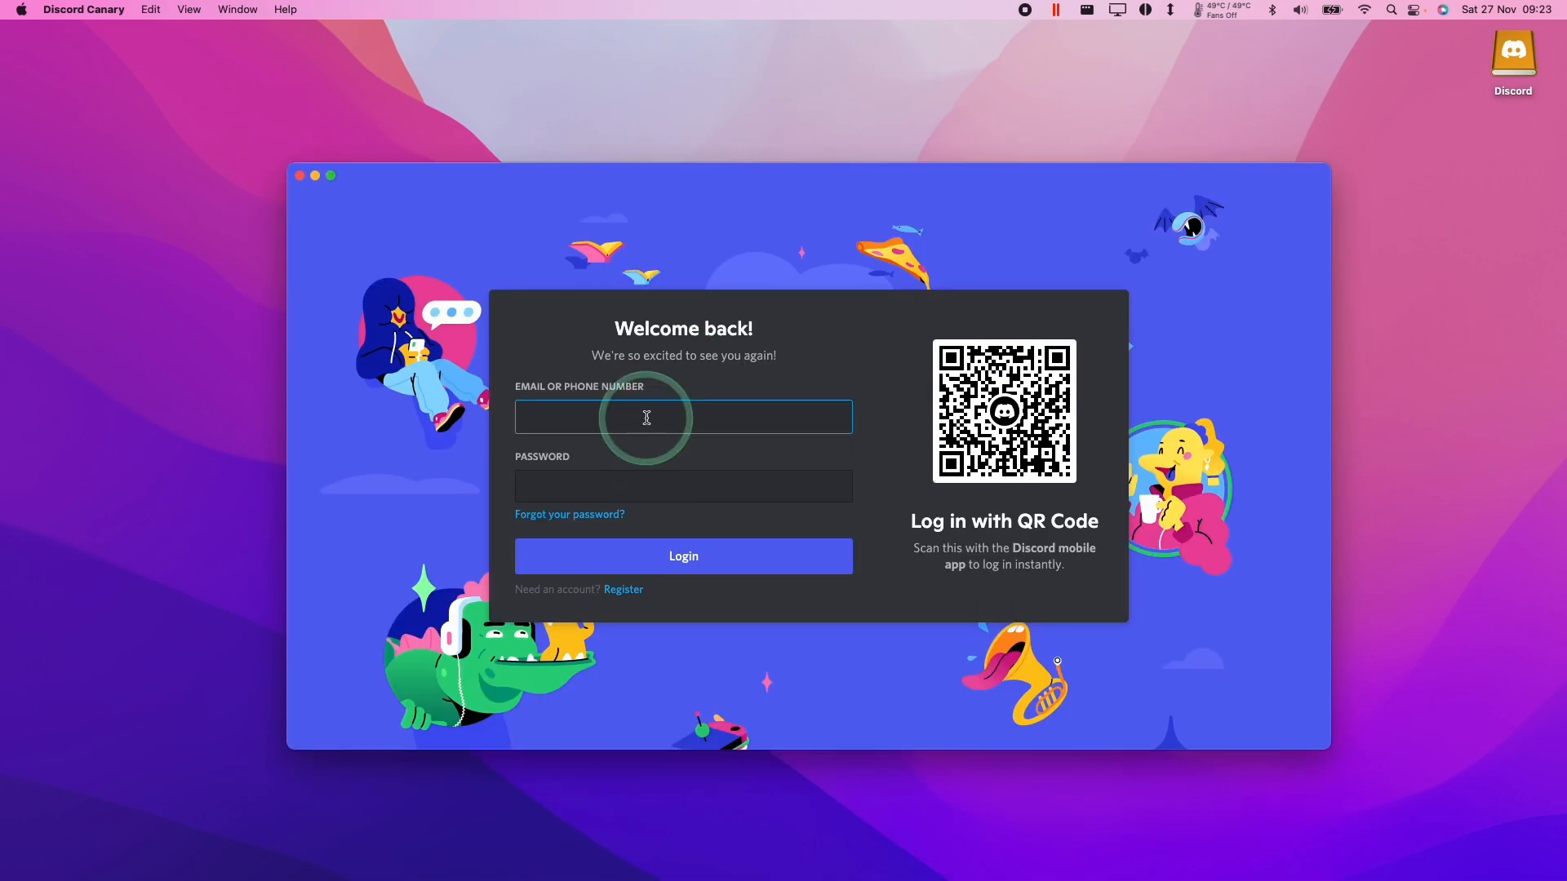
pyautogui.click(646, 418)
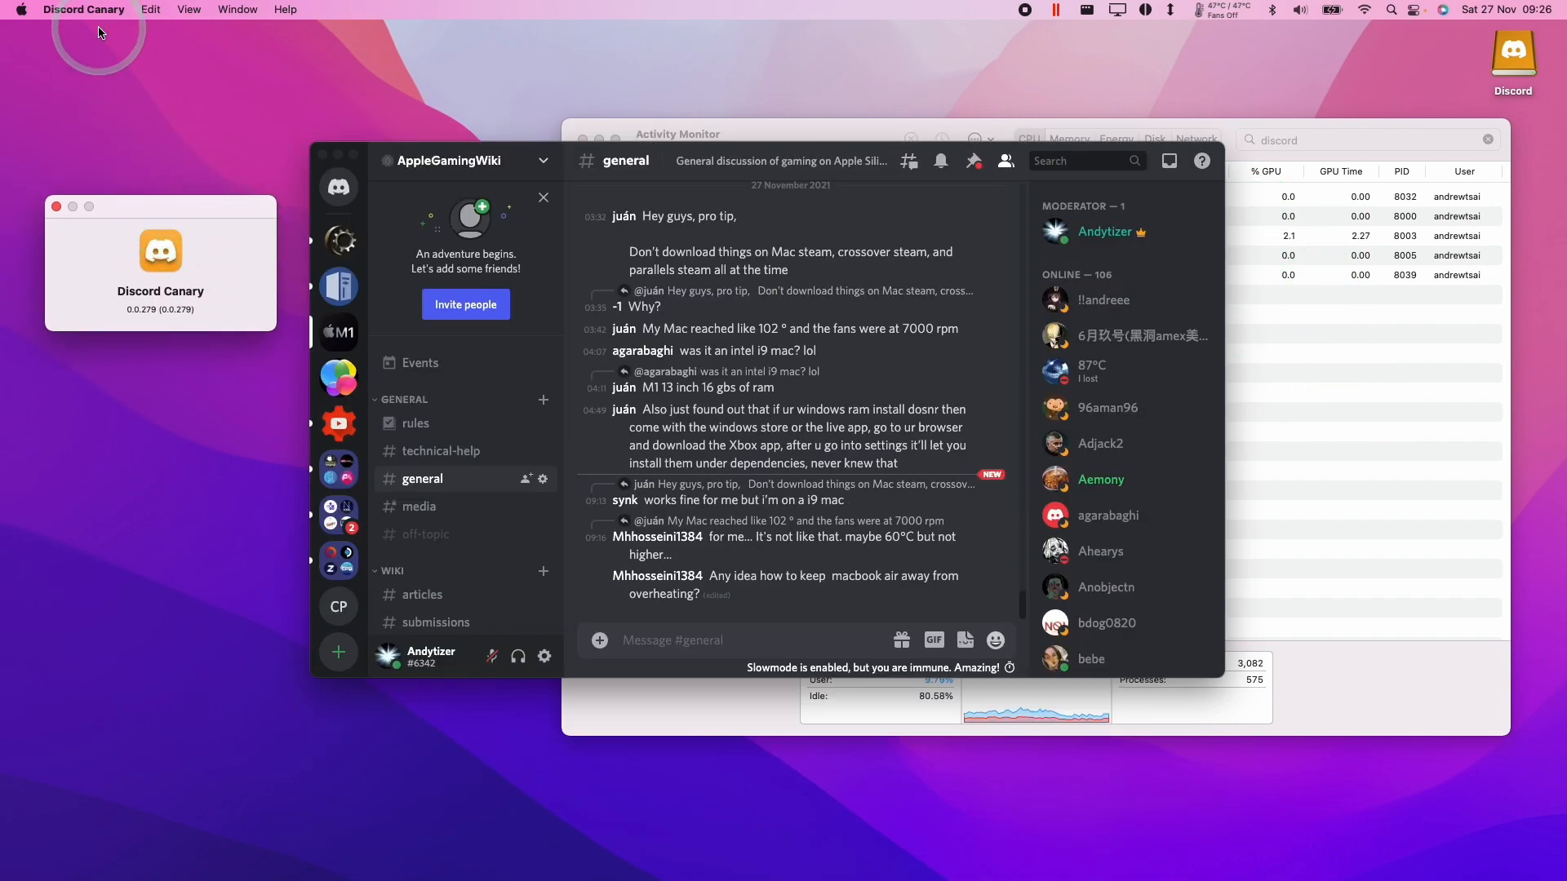
pyautogui.moveTo(269, 82)
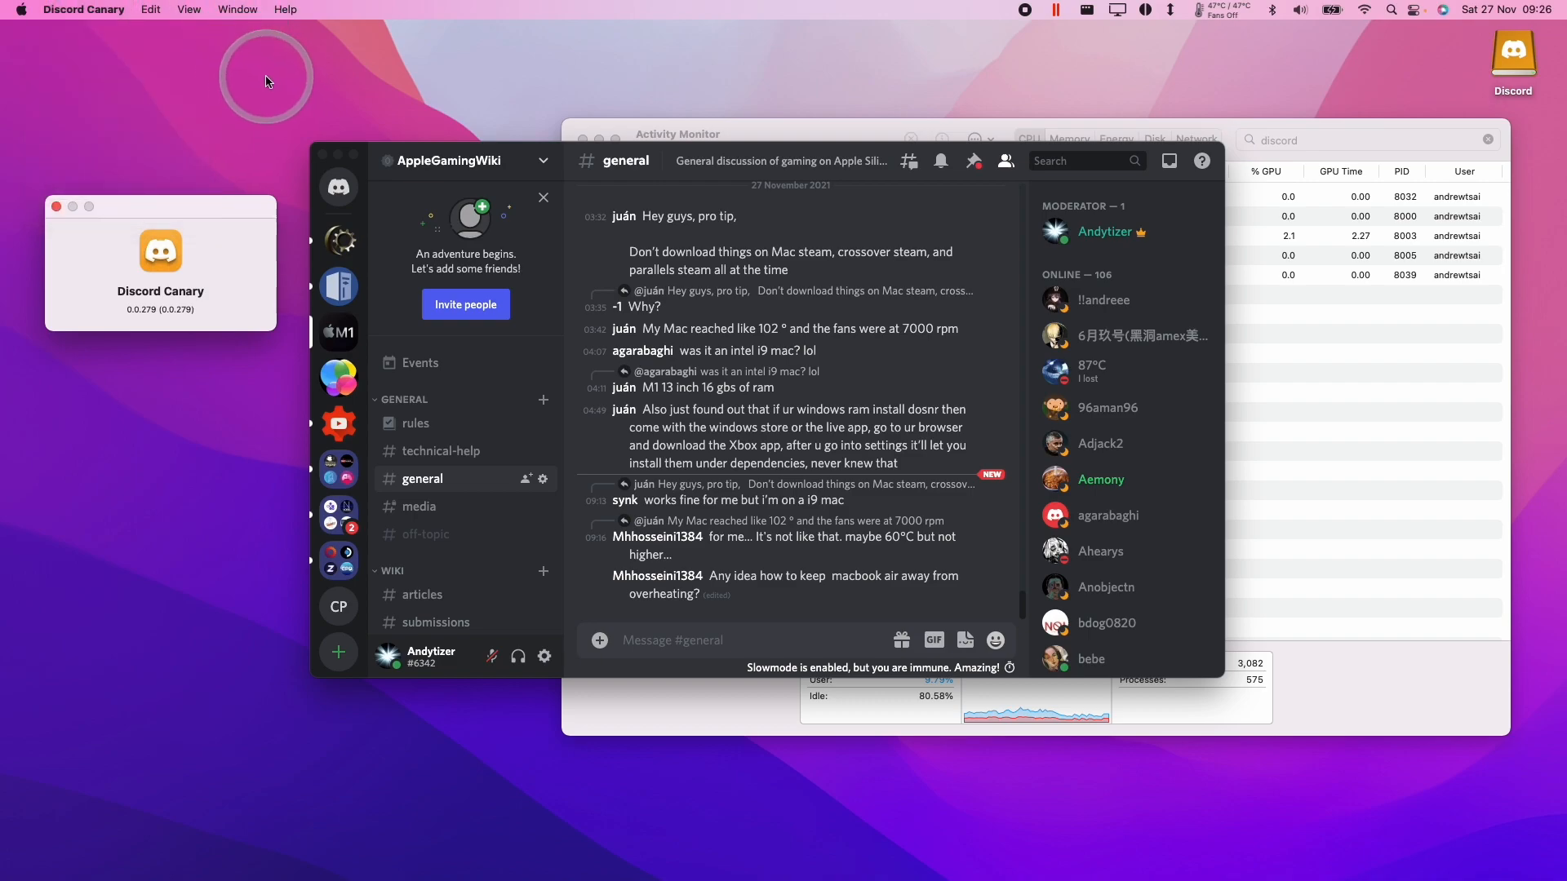